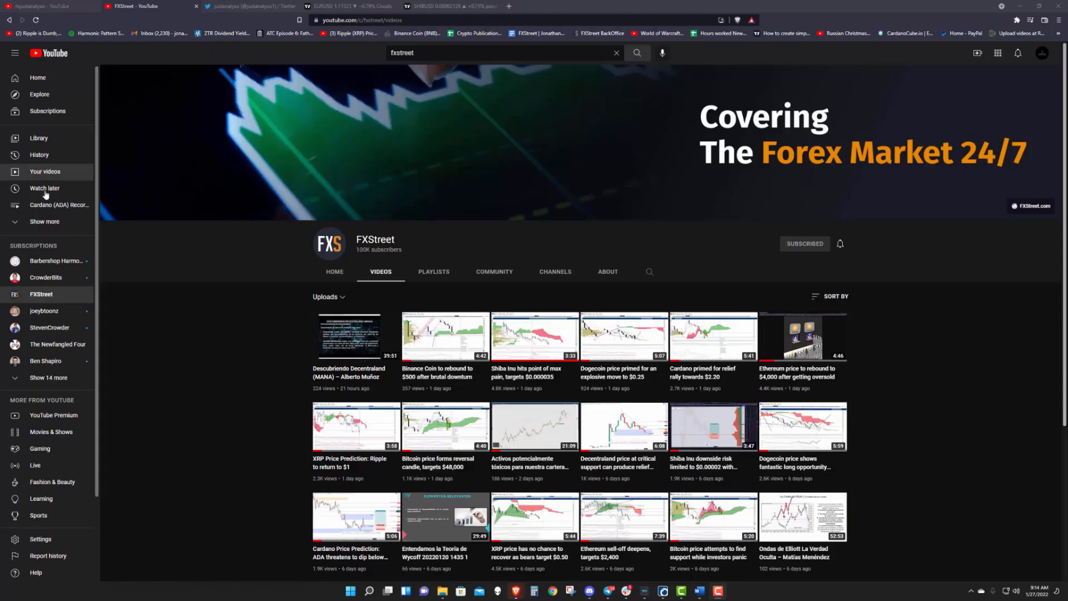
{"action": "mouse_move", "coordinate": [231, 261]}
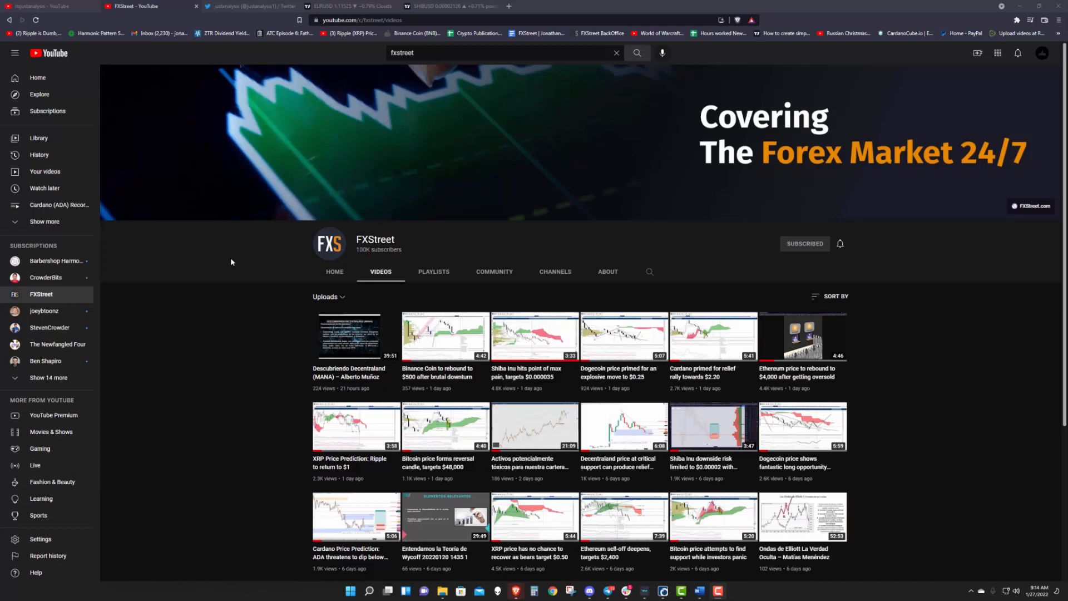
{"action": "mouse_move", "coordinate": [261, 268]}
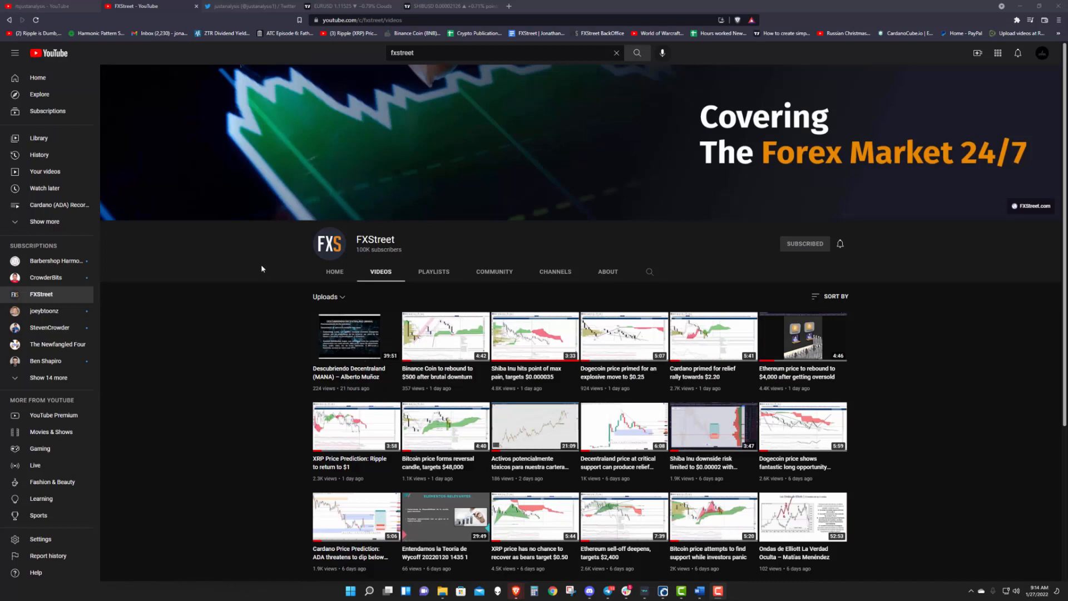
{"action": "mouse_move", "coordinate": [665, 249]}
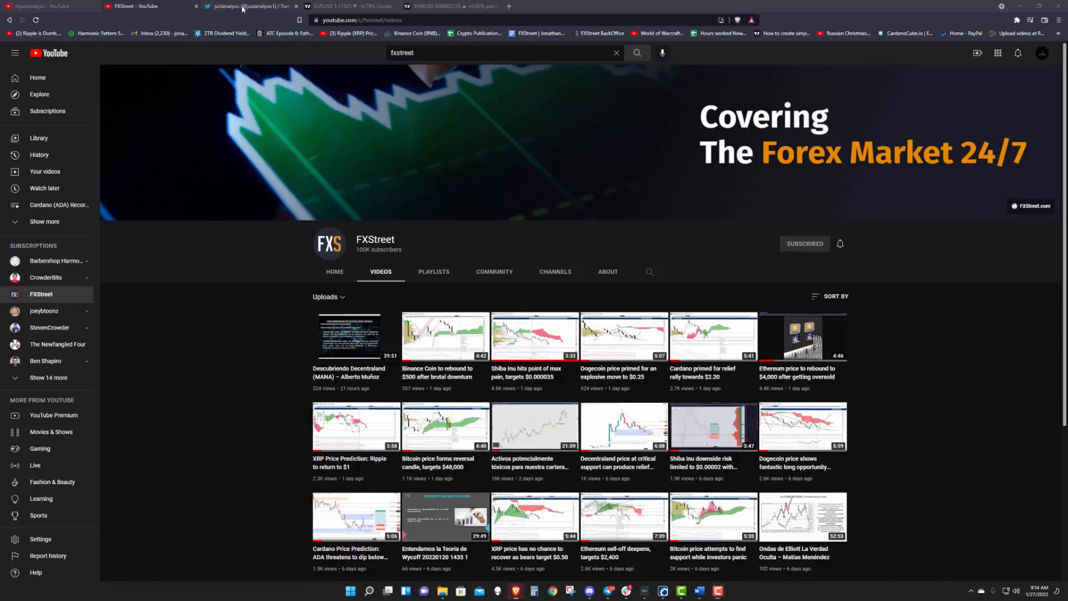
- Show the SHIBUSDT daily candlestick chart in Optuma, with Ichimoku cloud, RSI and Composite Index
{"action": "left_click", "coordinate": [245, 6]}
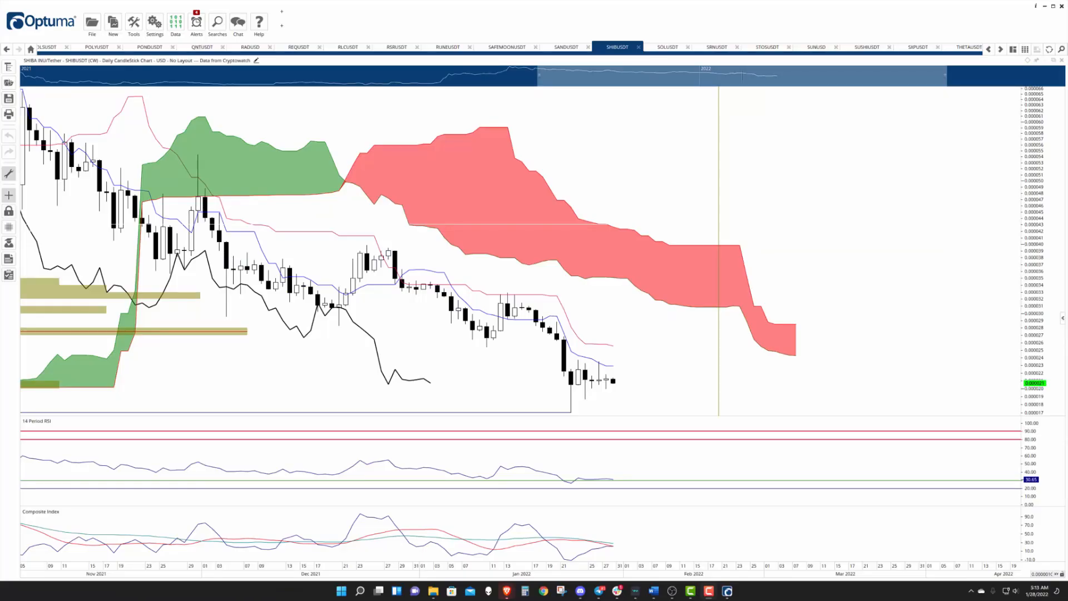
{"action": "mouse_move", "coordinate": [630, 358]}
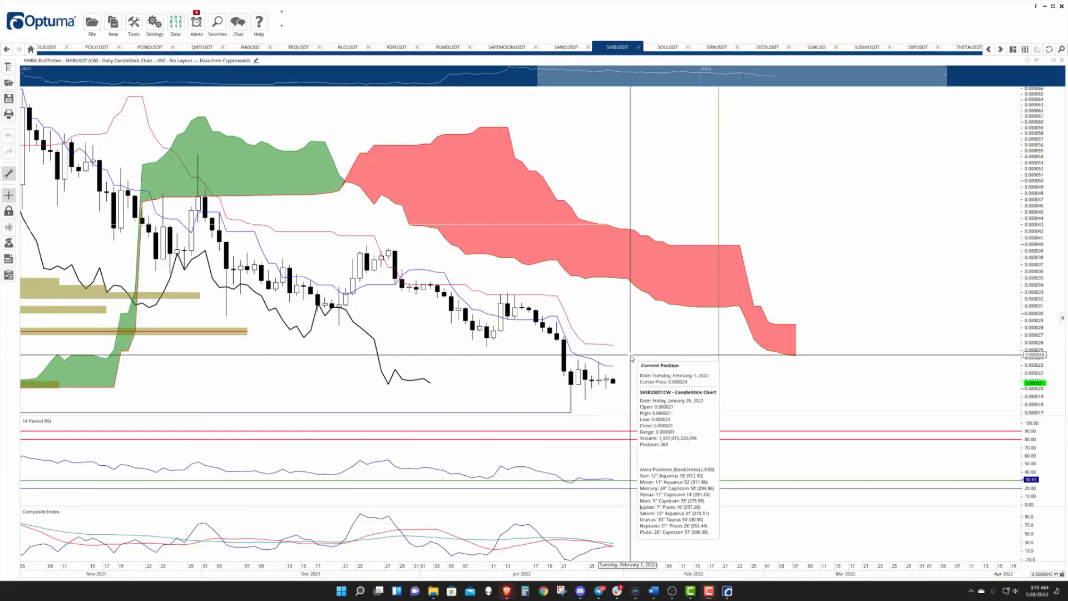
{"action": "mouse_move", "coordinate": [582, 379]}
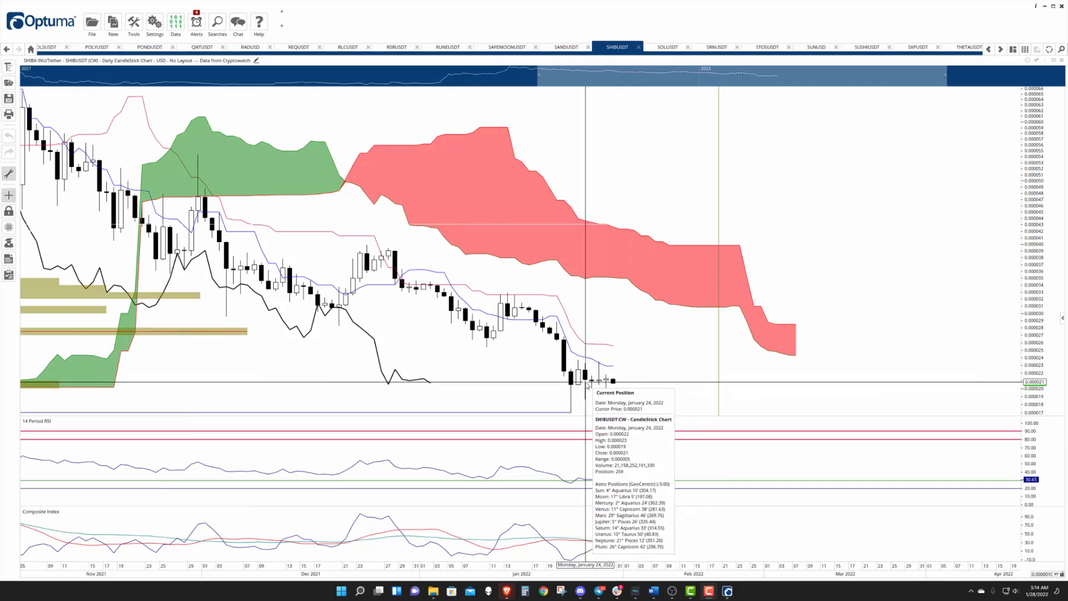
{"action": "mouse_move", "coordinate": [614, 378]}
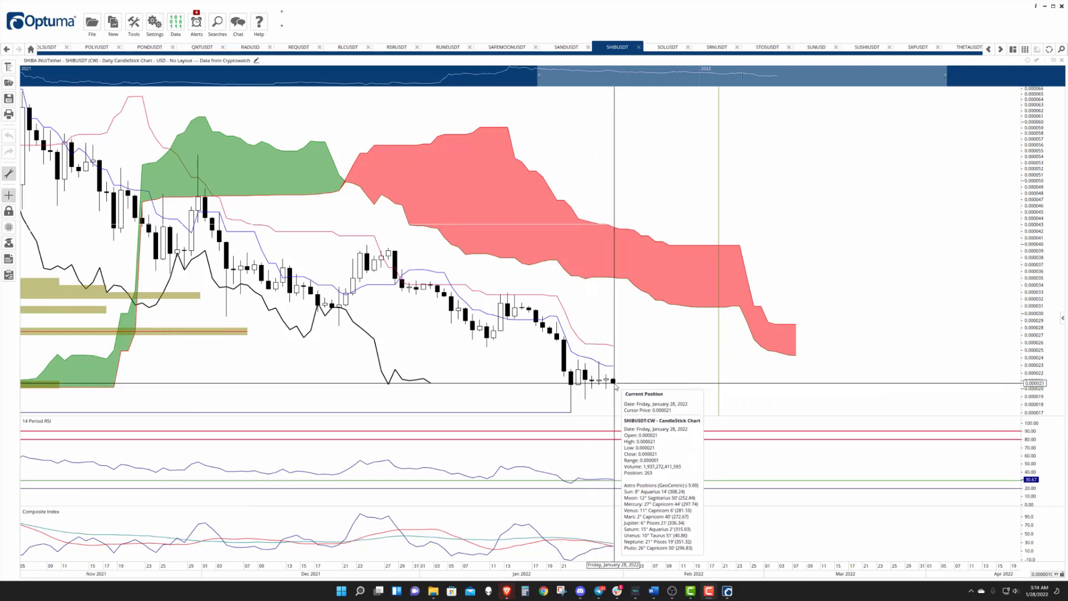
{"action": "mouse_move", "coordinate": [657, 380]}
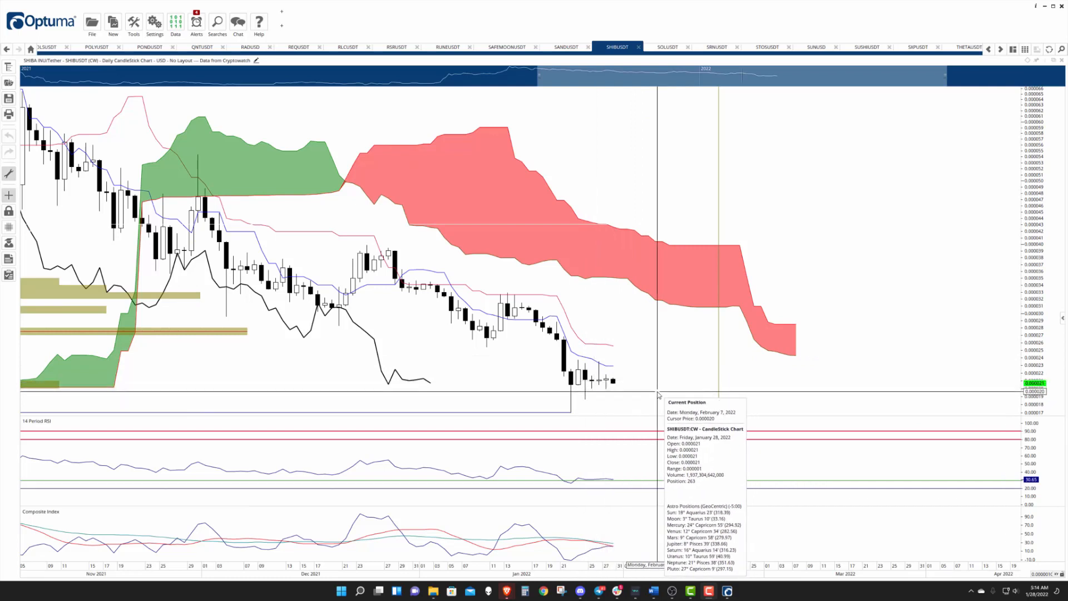
{"action": "mouse_move", "coordinate": [682, 378]}
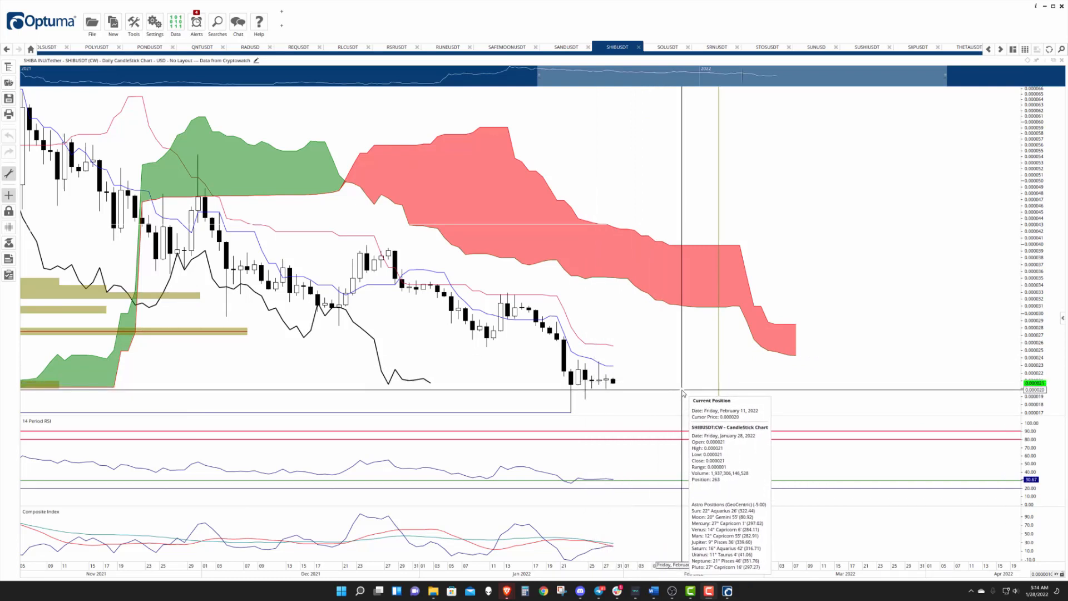
{"action": "mouse_move", "coordinate": [673, 378]}
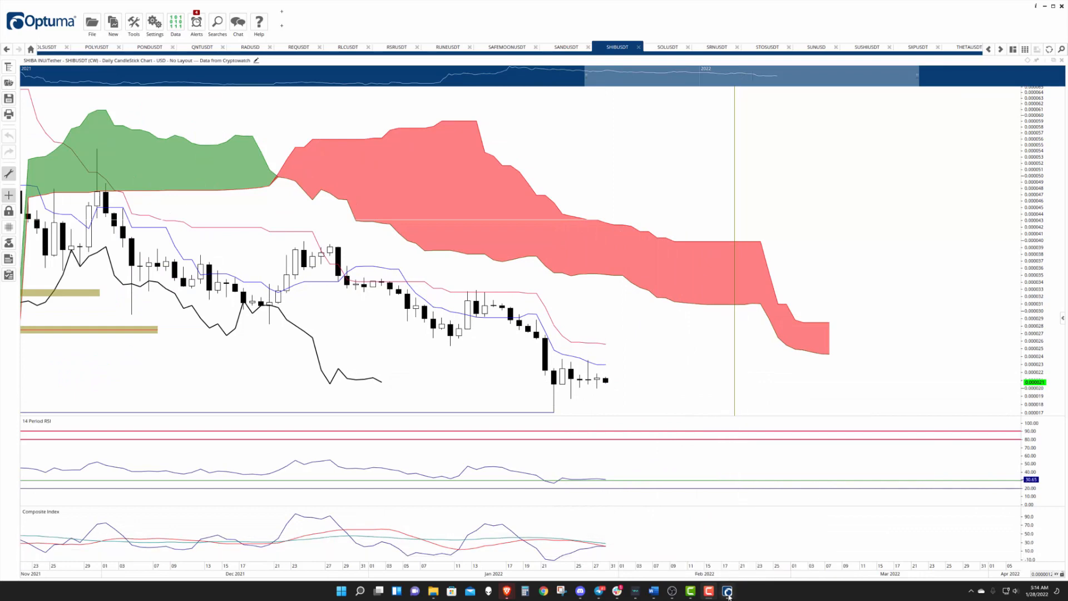
- Show the TradingView SHIBUSD point-and-figure chart with volume profile and Long Position projection
{"action": "left_click", "coordinate": [726, 591]}
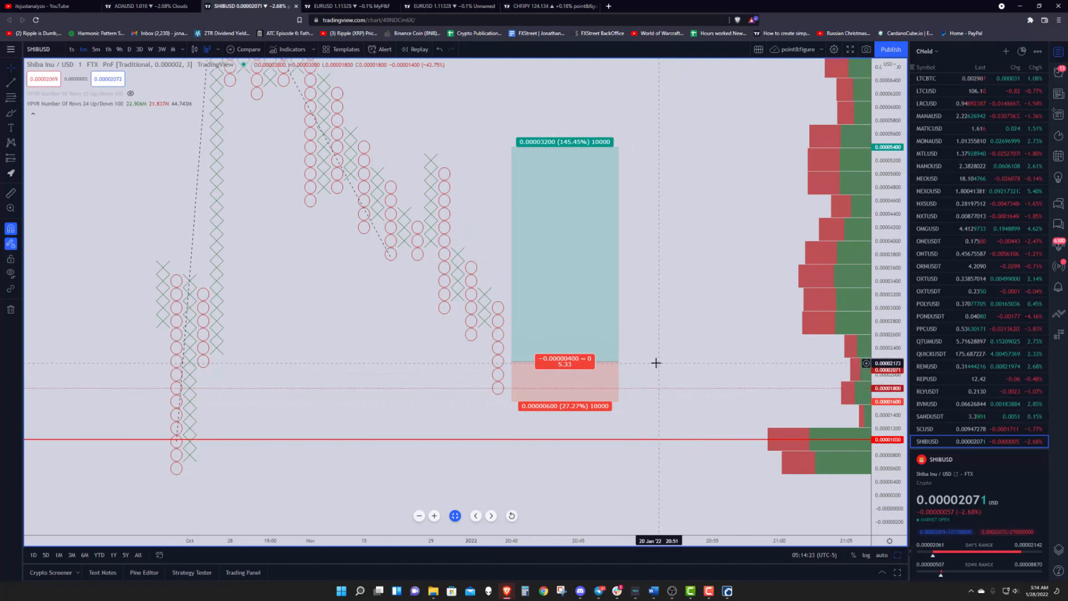
{"action": "mouse_move", "coordinate": [637, 401]}
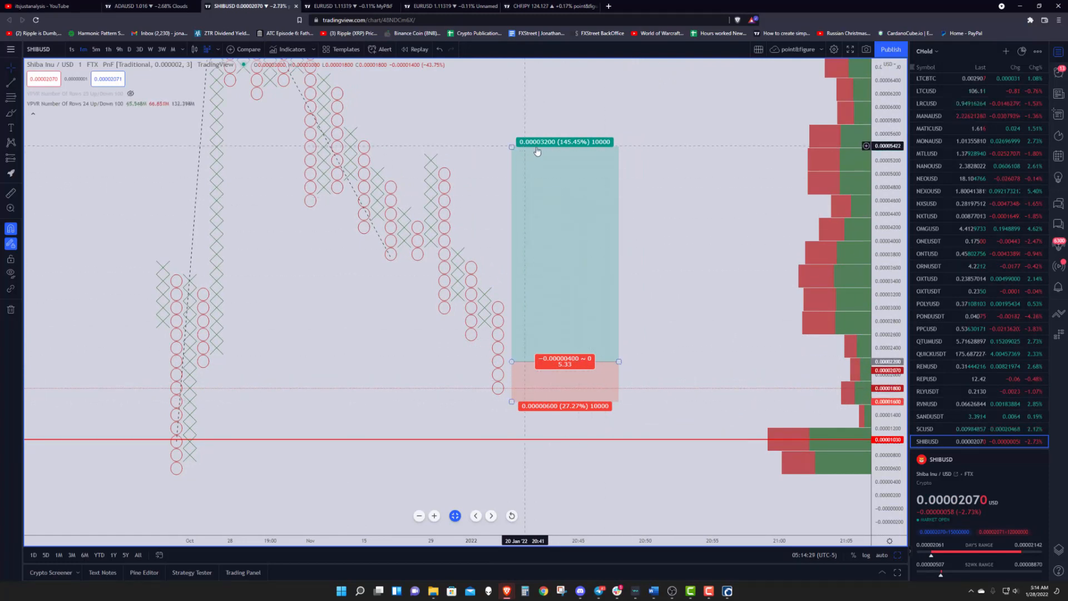
{"action": "mouse_move", "coordinate": [625, 355]}
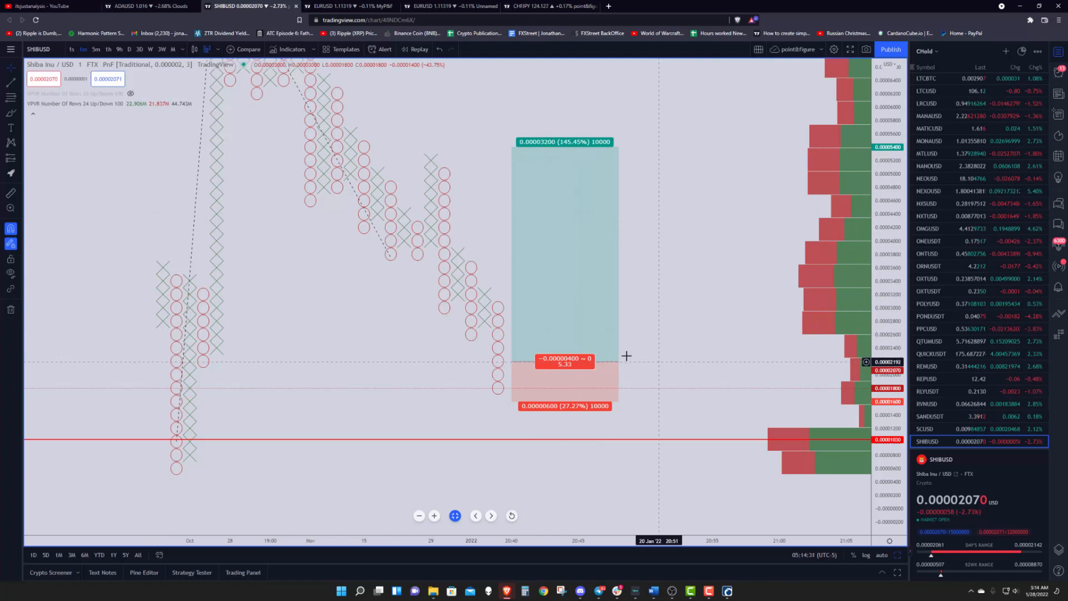
{"action": "mouse_move", "coordinate": [656, 345]}
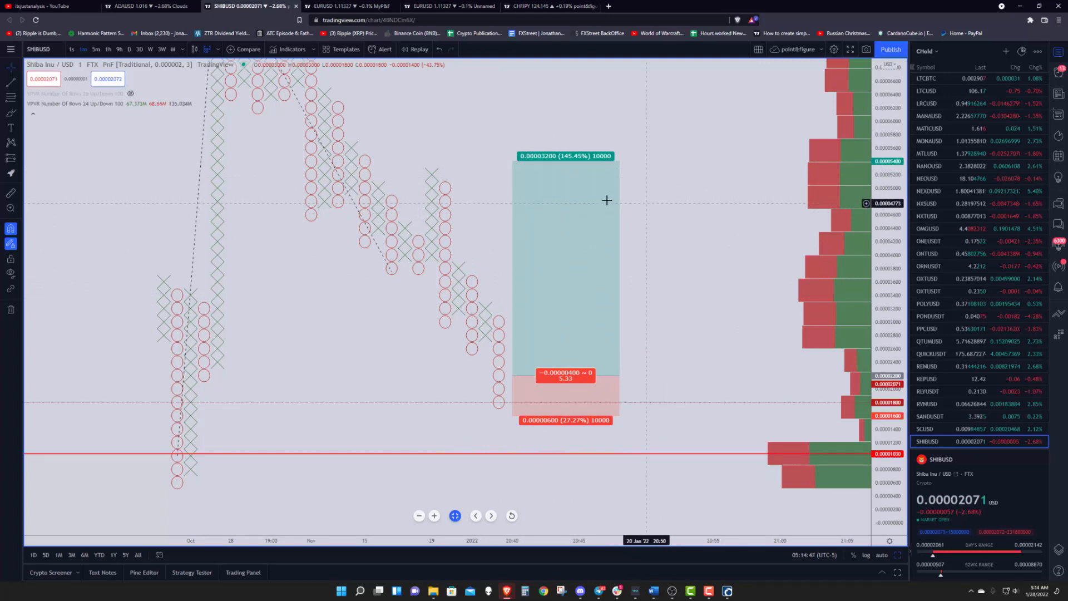
{"action": "mouse_move", "coordinate": [708, 212]}
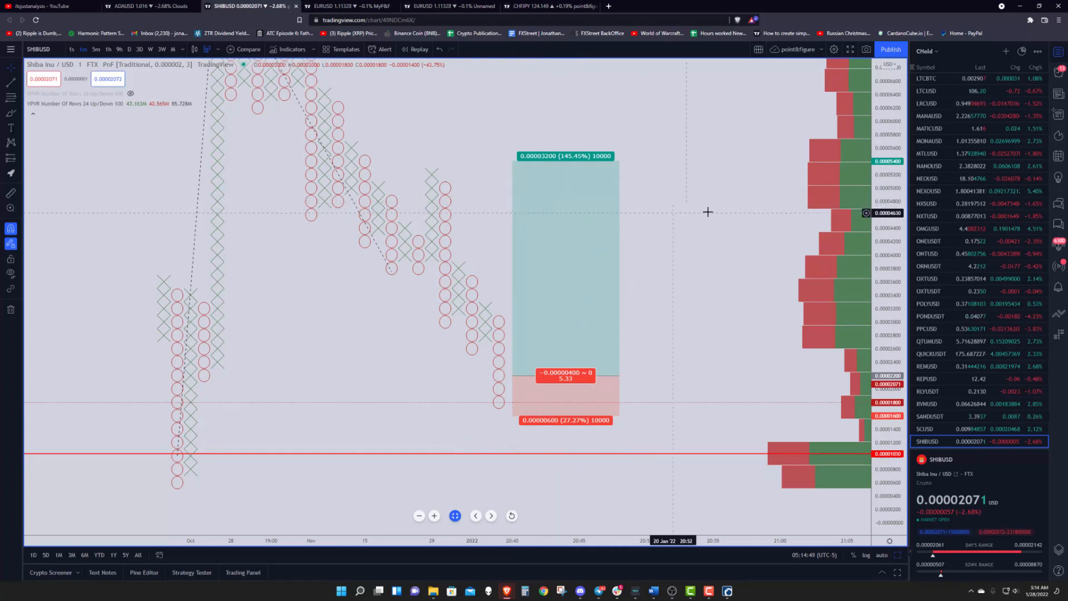
{"action": "mouse_move", "coordinate": [752, 227]}
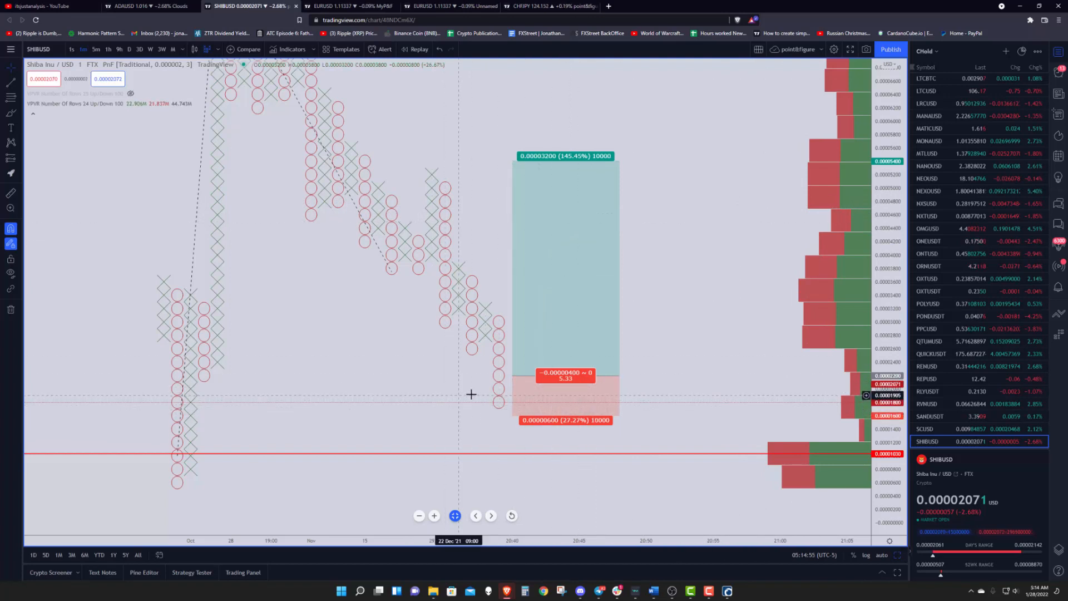
{"action": "mouse_move", "coordinate": [564, 446]}
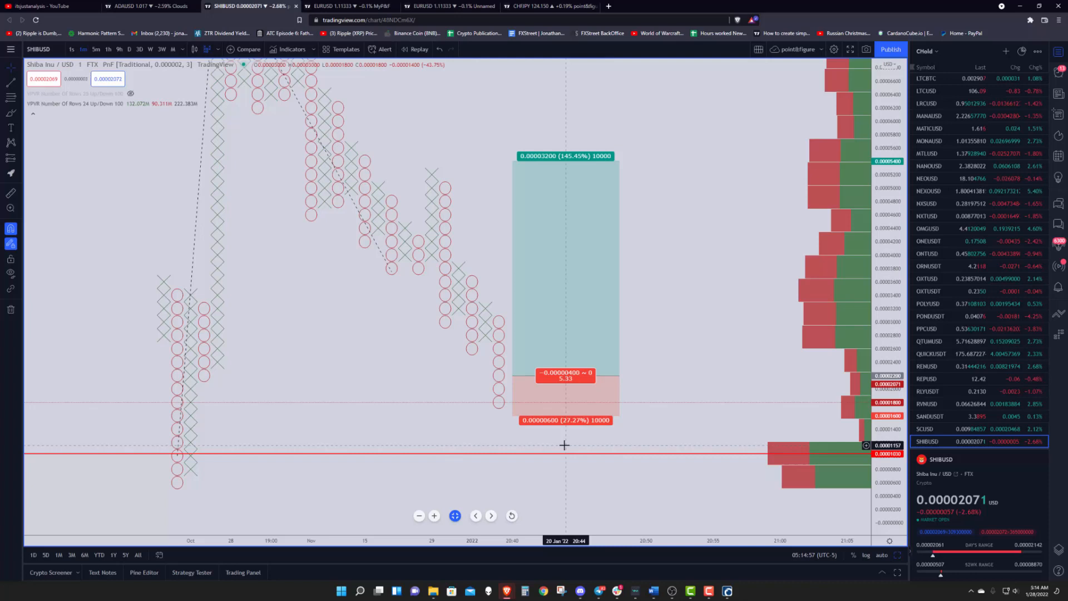
{"action": "mouse_move", "coordinate": [579, 456]}
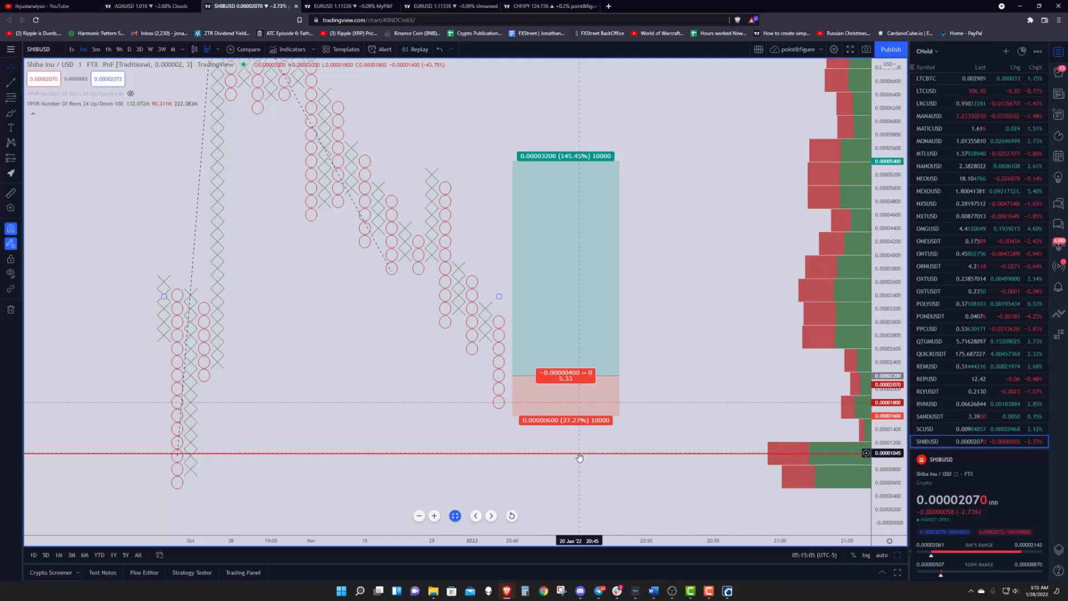
{"action": "mouse_move", "coordinate": [661, 410]}
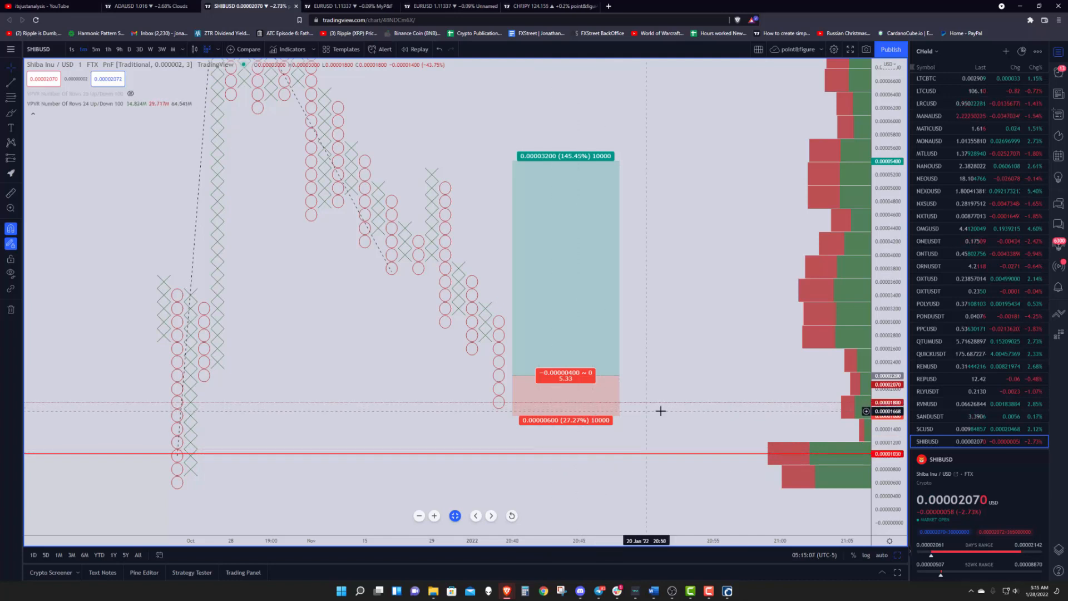
{"action": "mouse_move", "coordinate": [650, 418]}
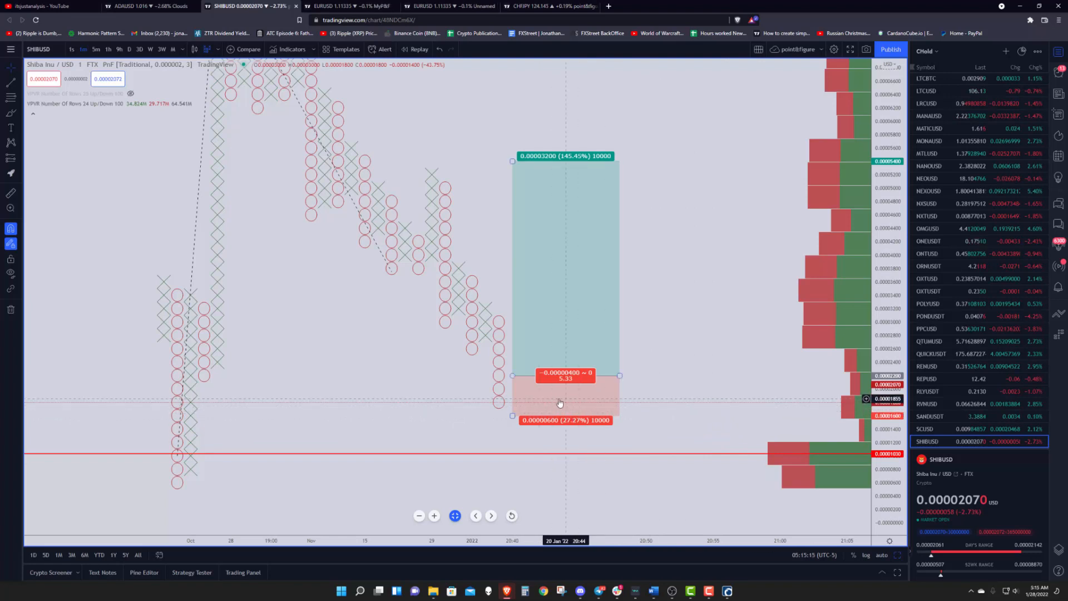
{"action": "mouse_move", "coordinate": [563, 407]}
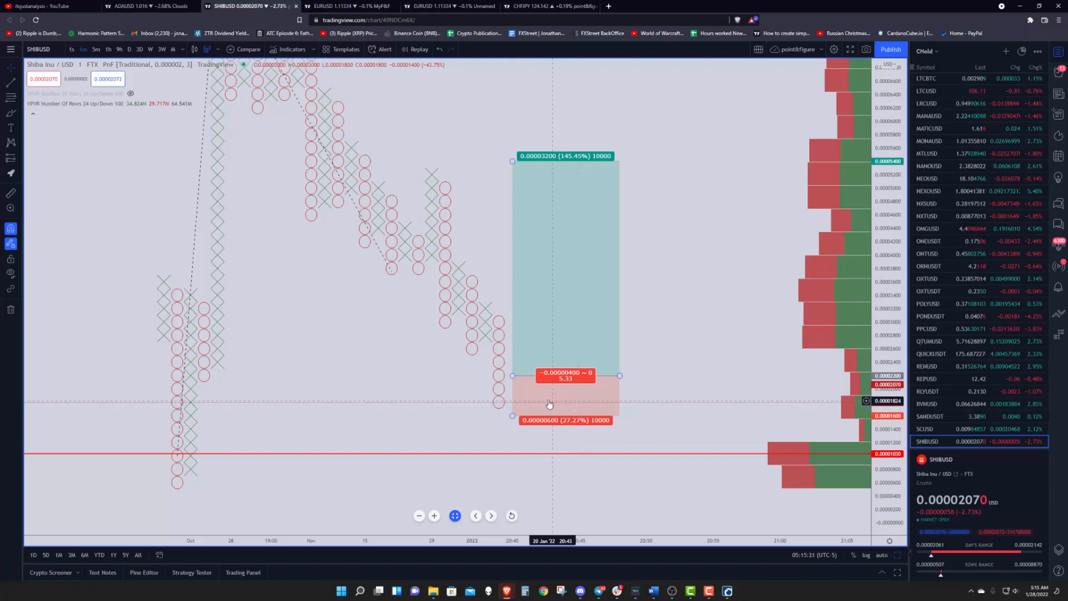
{"action": "mouse_move", "coordinate": [534, 407]}
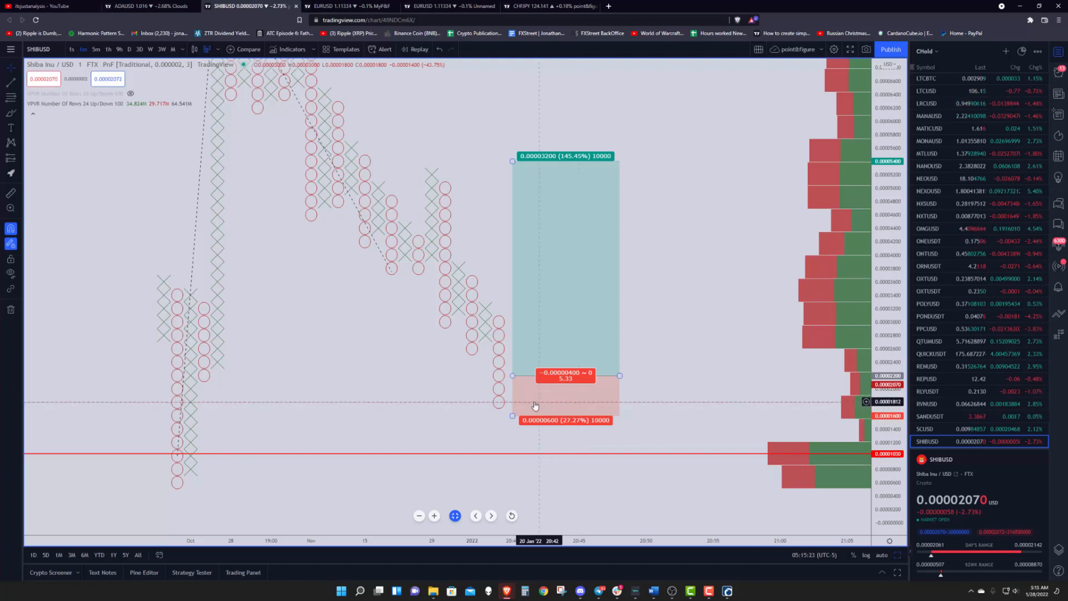
{"action": "mouse_move", "coordinate": [649, 410]}
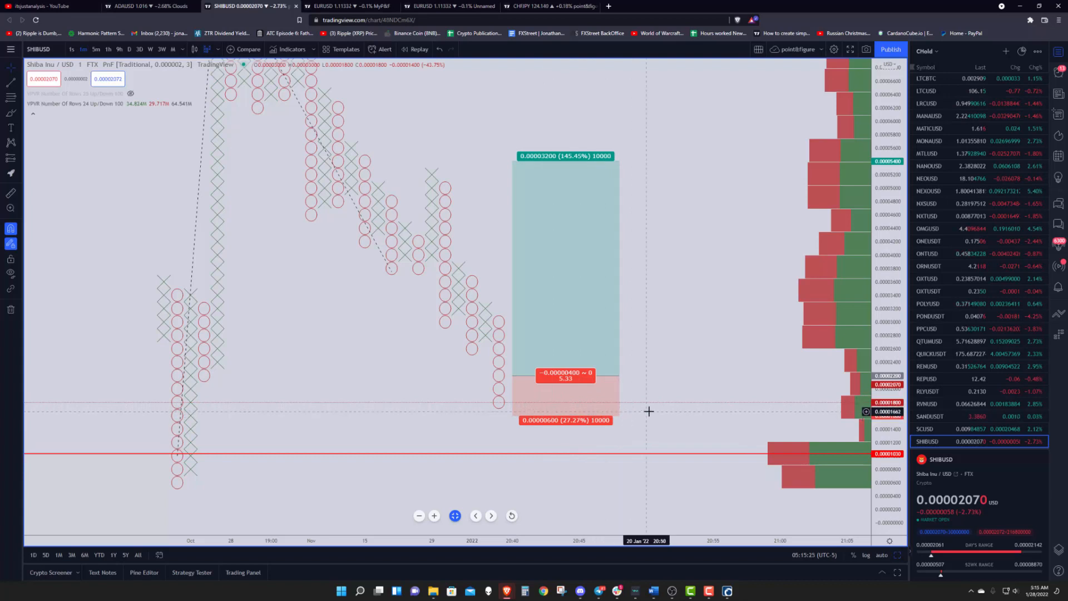
{"action": "mouse_move", "coordinate": [487, 412]}
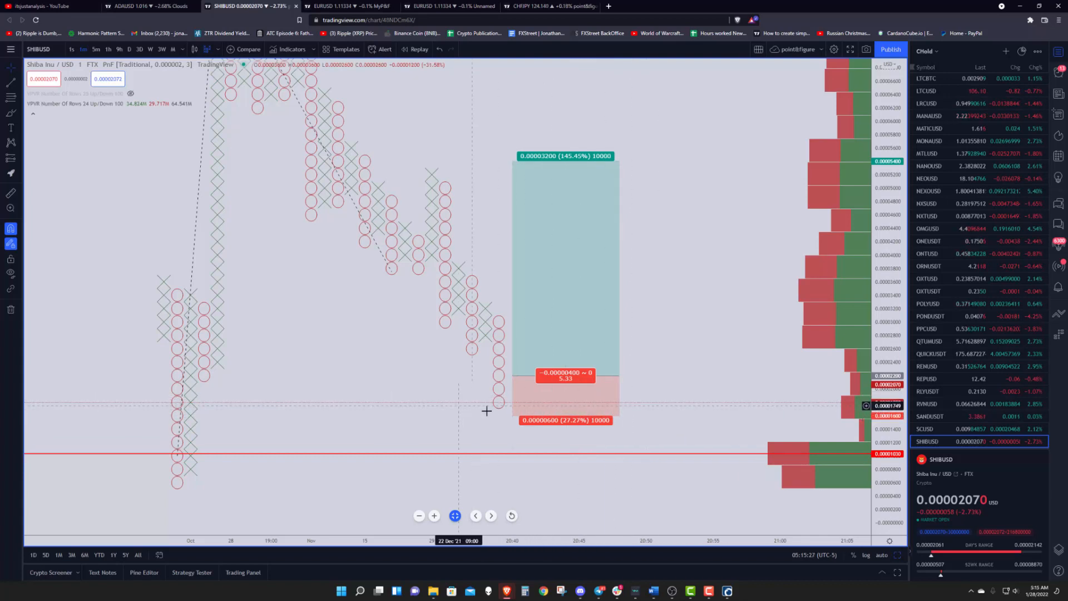
{"action": "mouse_move", "coordinate": [468, 408]}
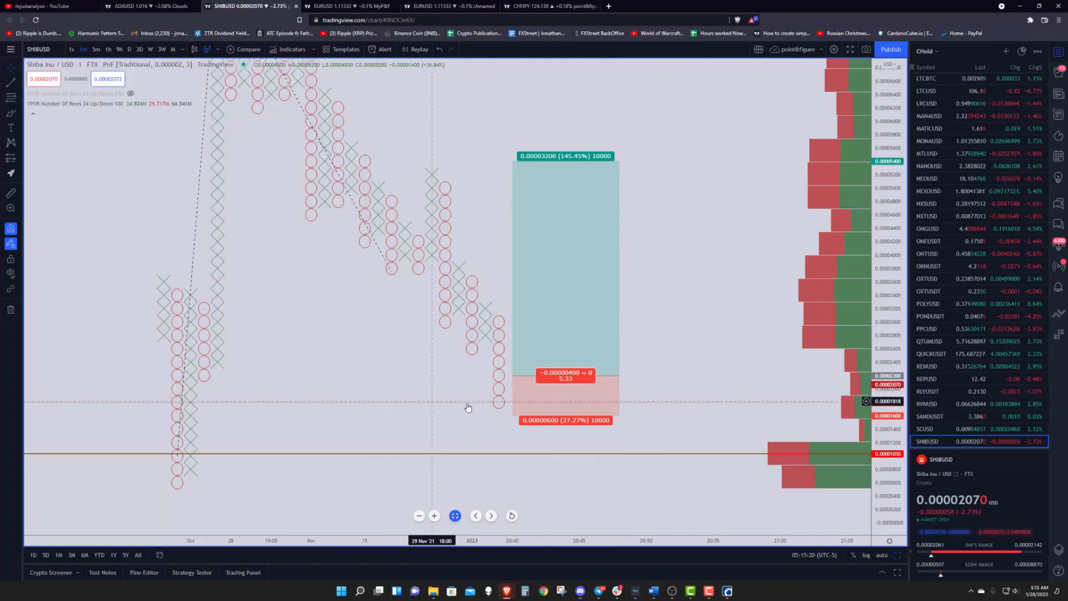
{"action": "mouse_move", "coordinate": [680, 400]}
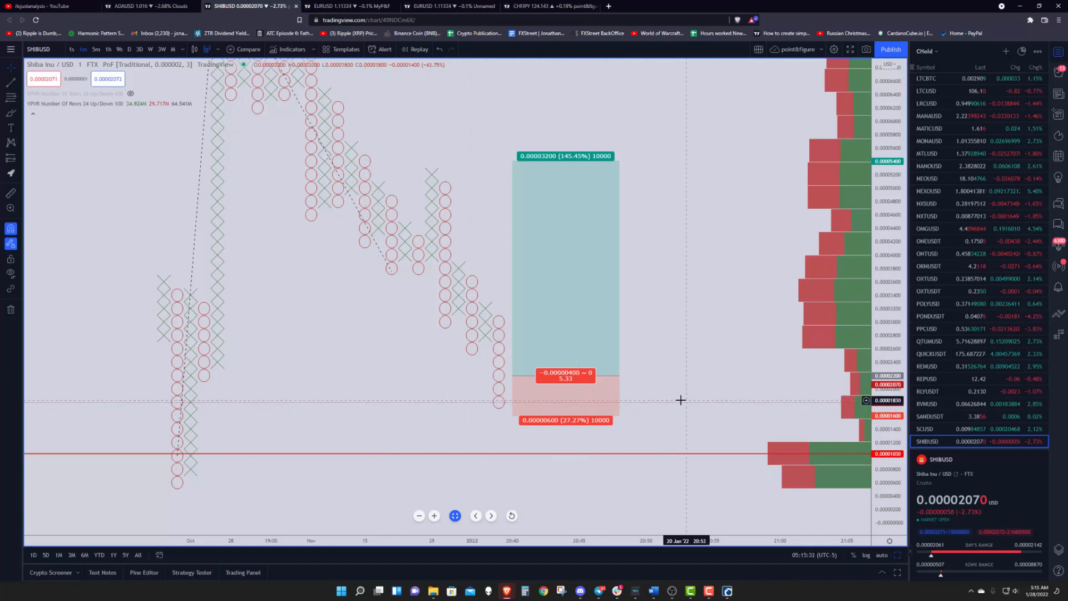